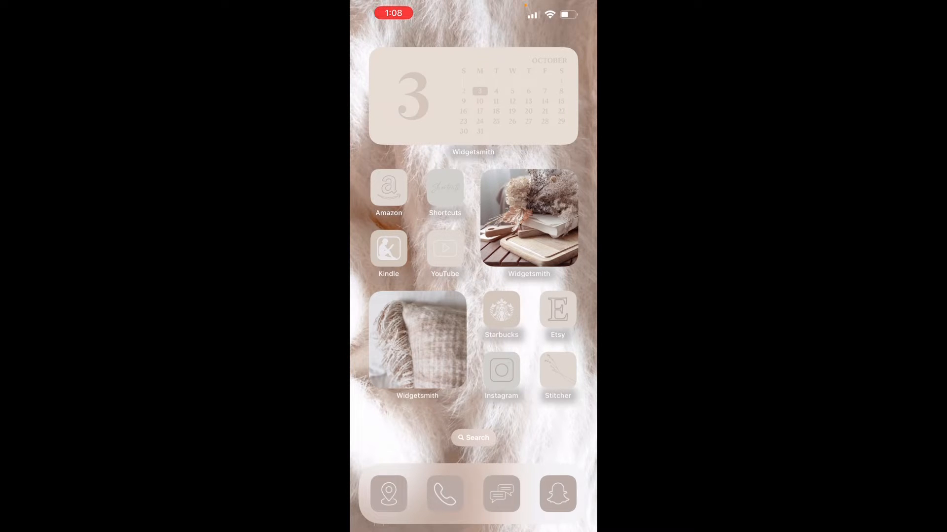
# Open the Etsy Transactions email in Gmail and follow 'View your files on Etsy'
pyautogui.click(558, 310)
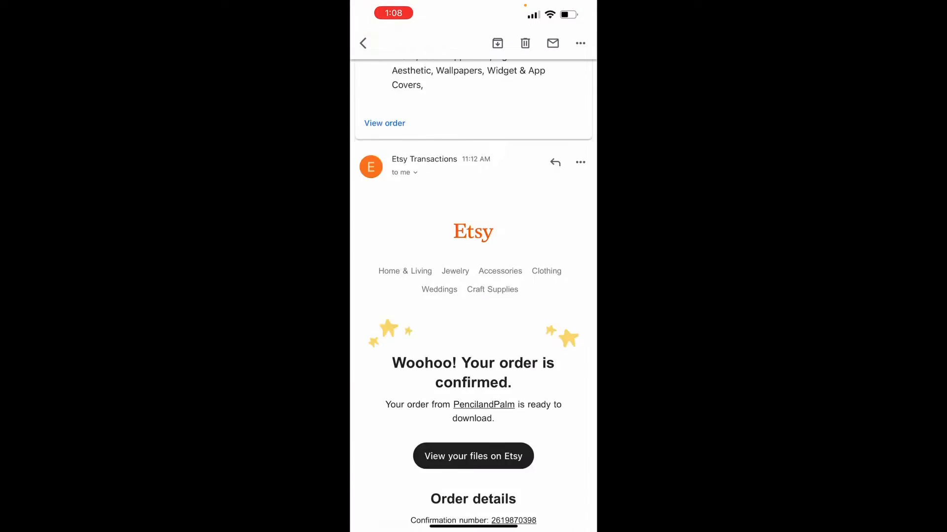
pyautogui.scroll(3)
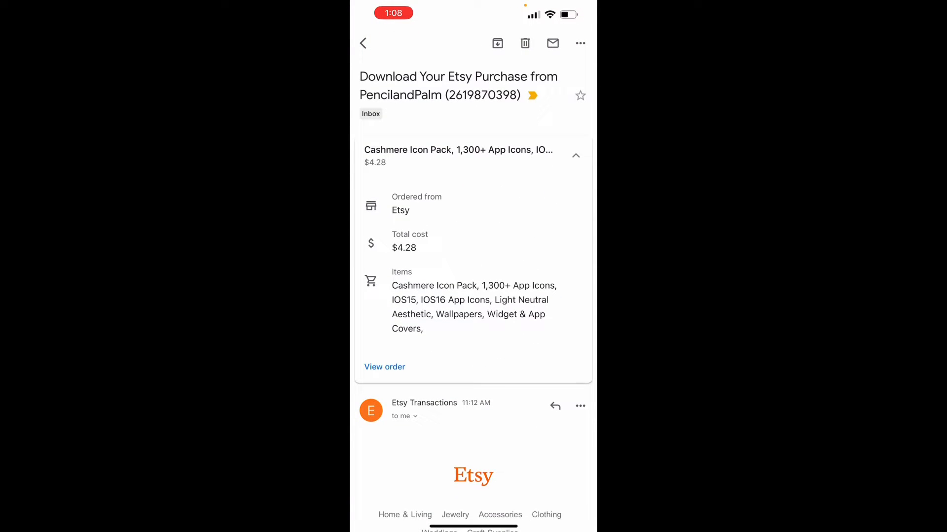
pyautogui.scroll(-3)
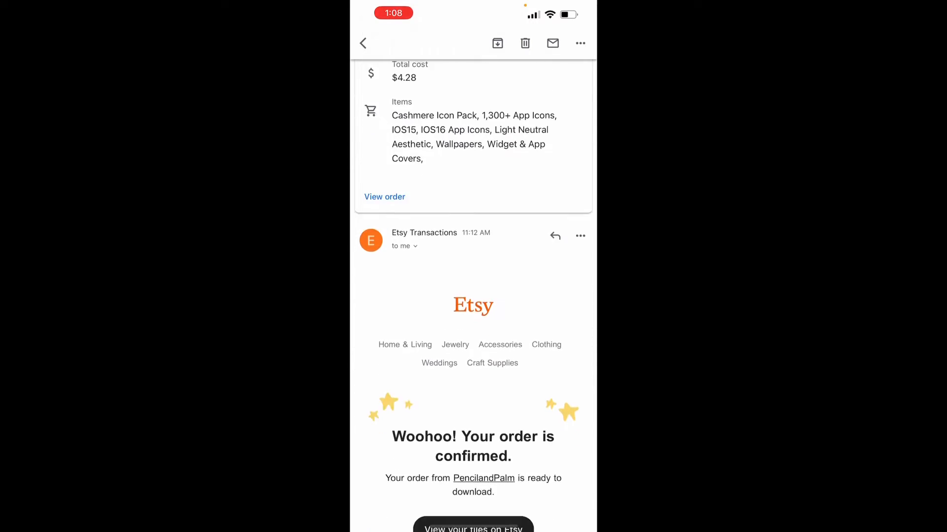
pyautogui.scroll(-3)
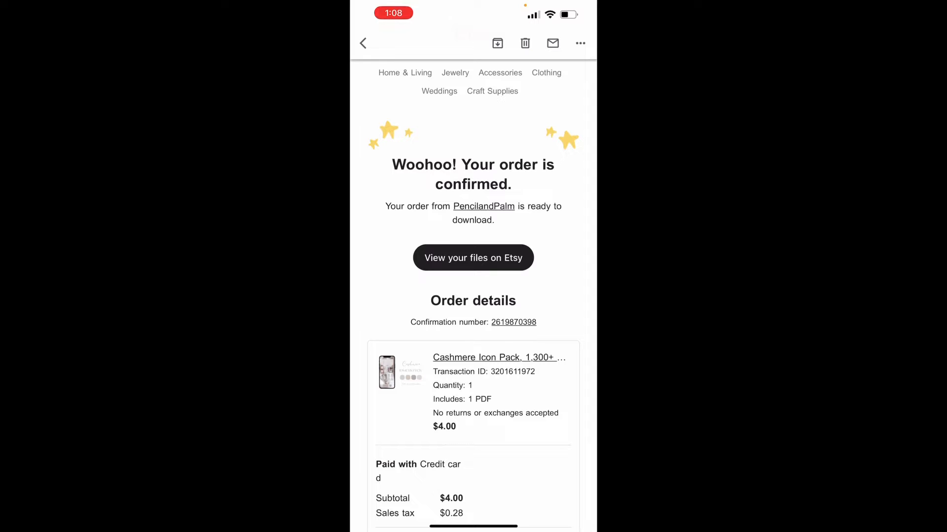
pyautogui.click(473, 257)
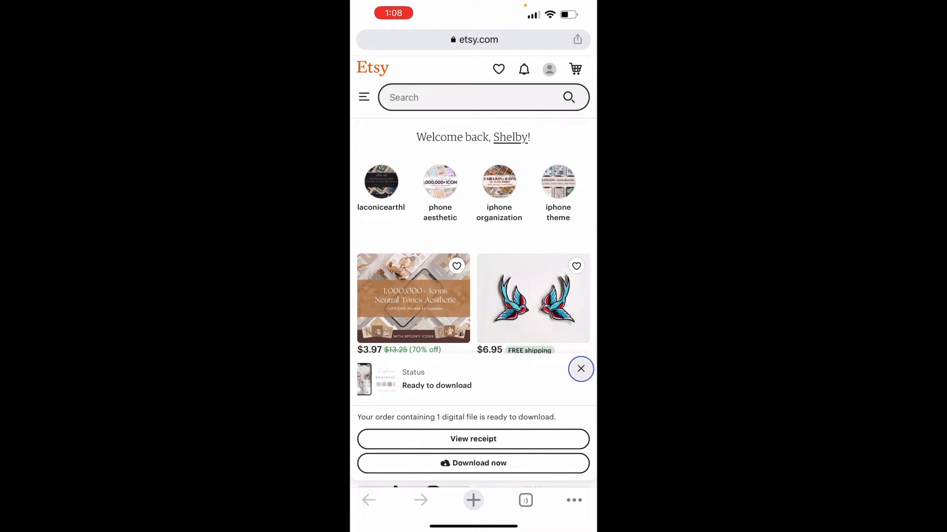
pyautogui.click(549, 69)
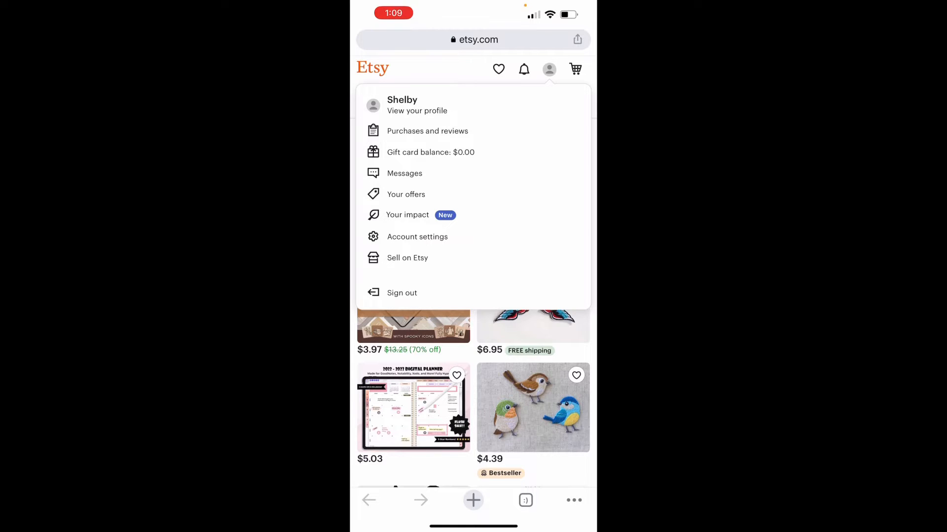
pyautogui.click(427, 130)
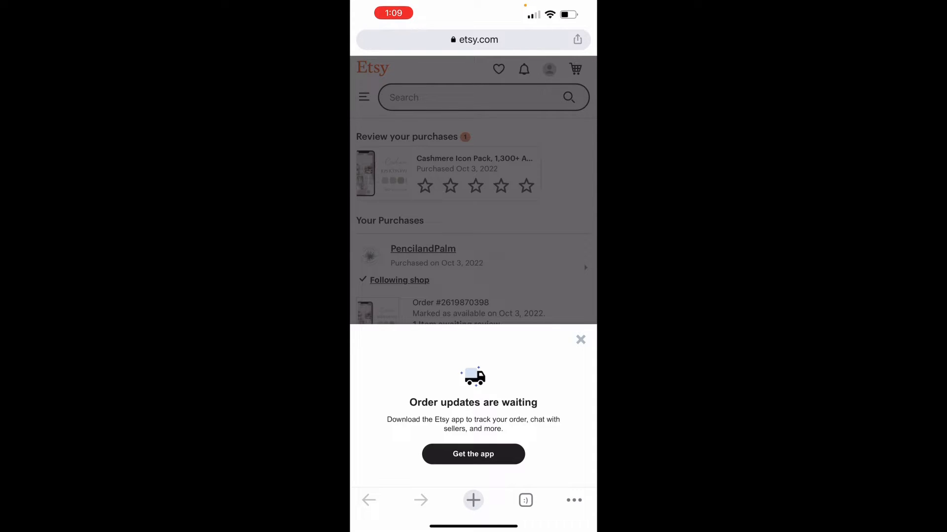
pyautogui.click(581, 339)
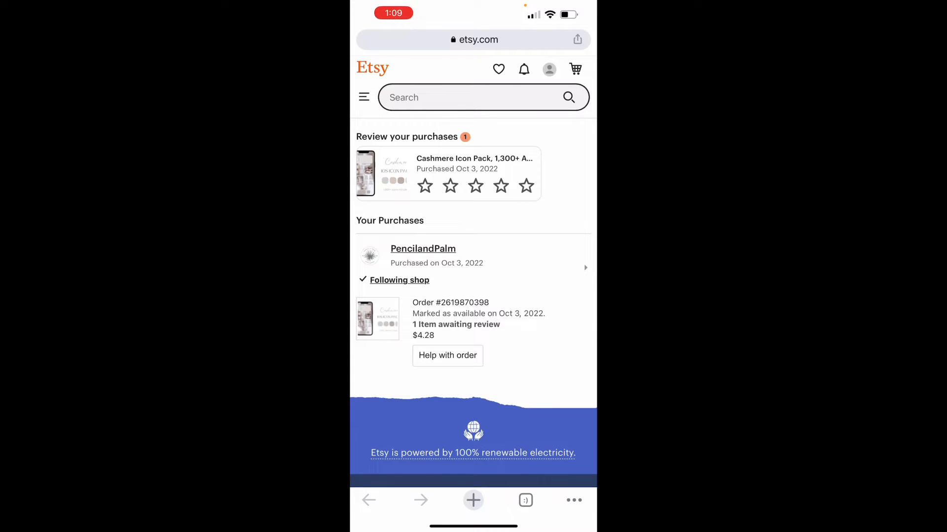
pyautogui.click(473, 318)
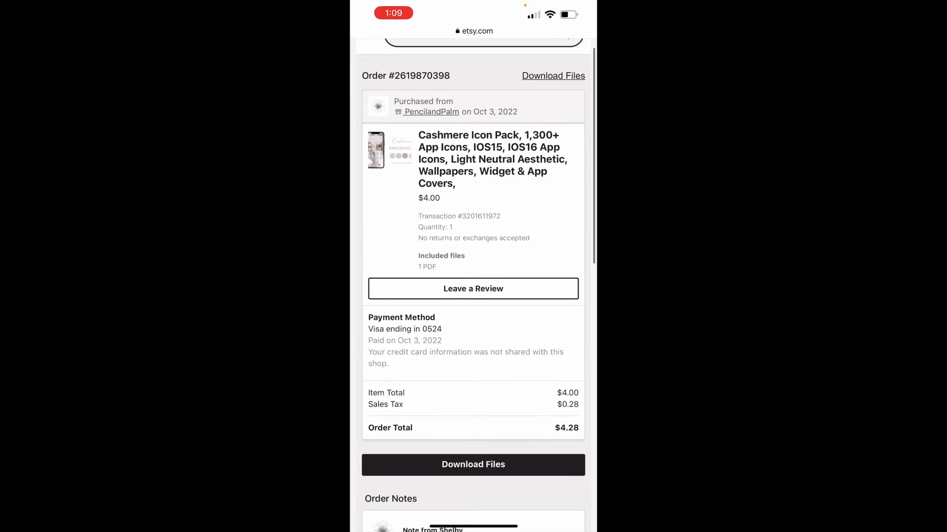
# Download CashmereAppCoverDownloads10-3.pdf from the order's files and hand it to another app
pyautogui.scroll(3)
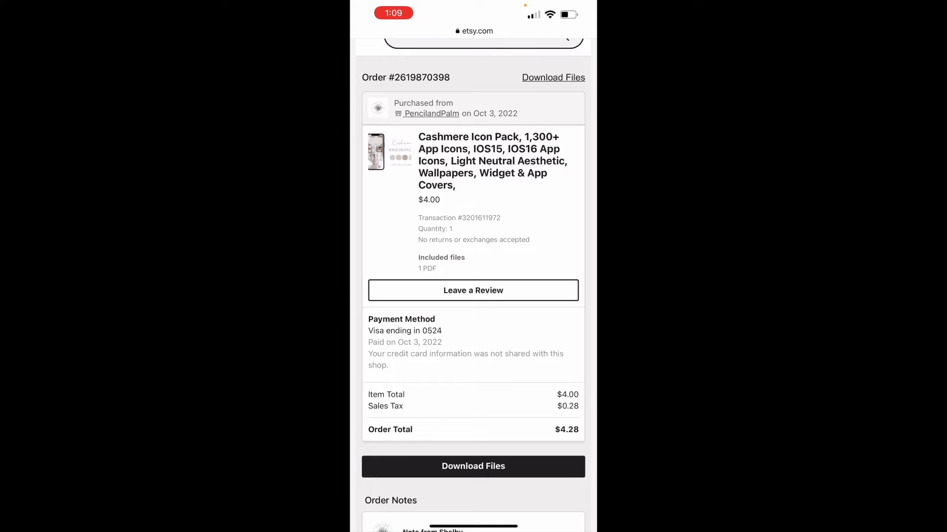
pyautogui.click(472, 466)
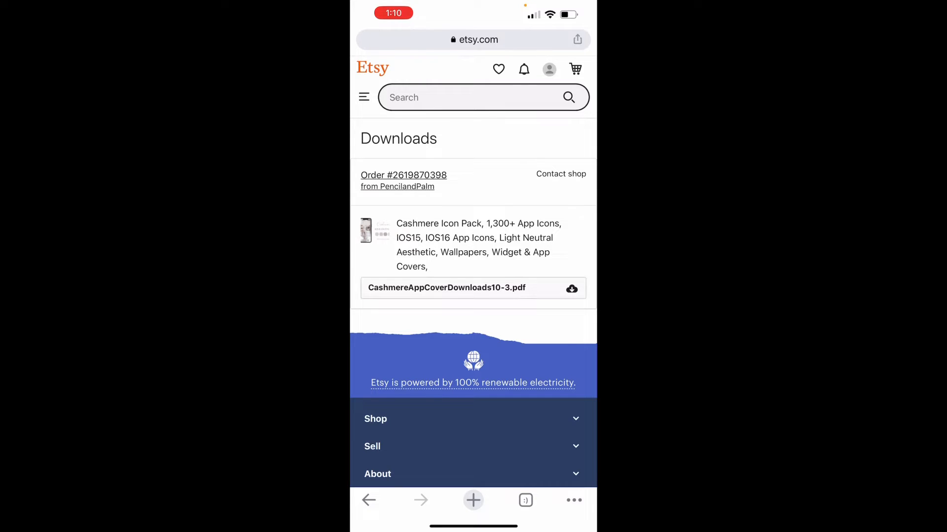
pyautogui.click(571, 288)
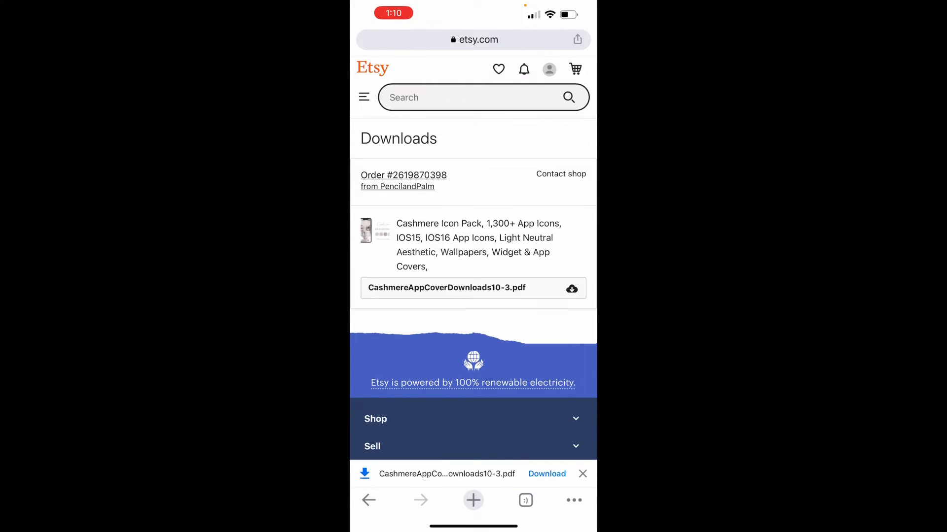
pyautogui.click(546, 474)
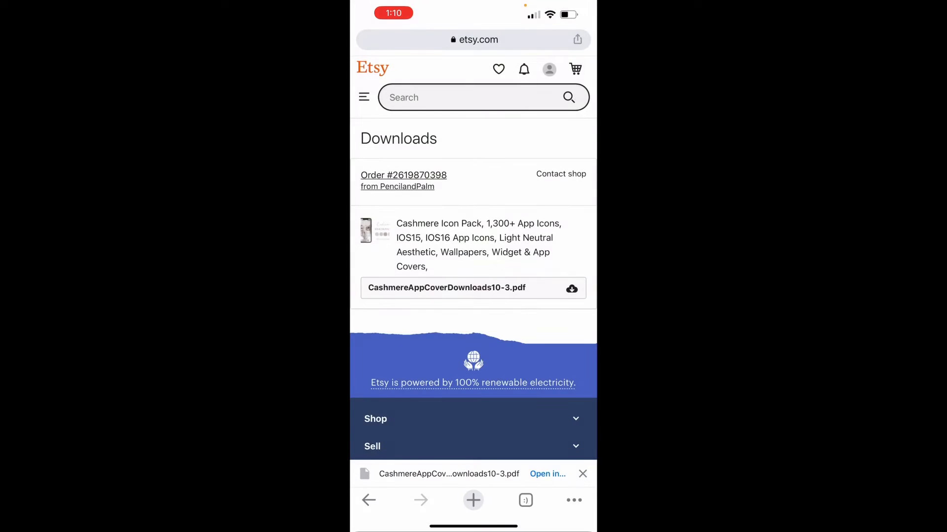
pyautogui.click(546, 473)
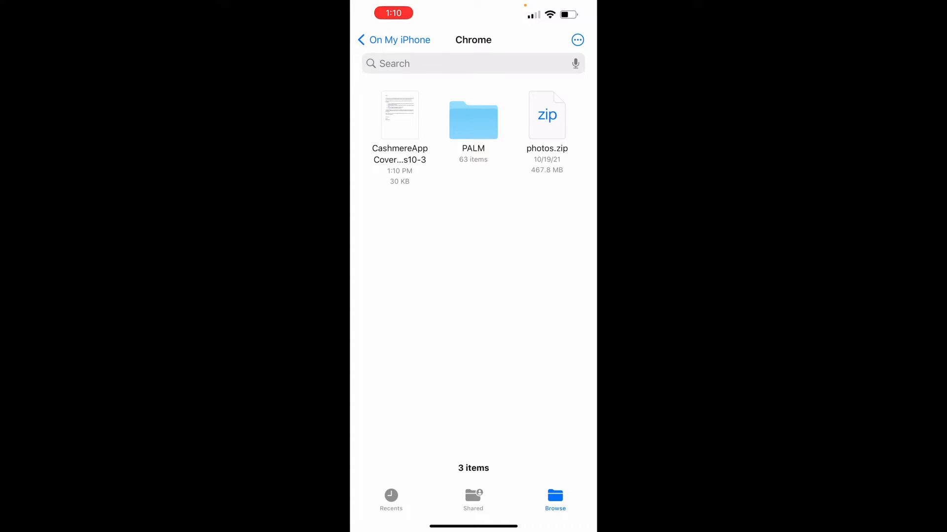
# Open the CashmereAppCoverDownloads PDF from On My iPhone > Chrome
pyautogui.click(399, 115)
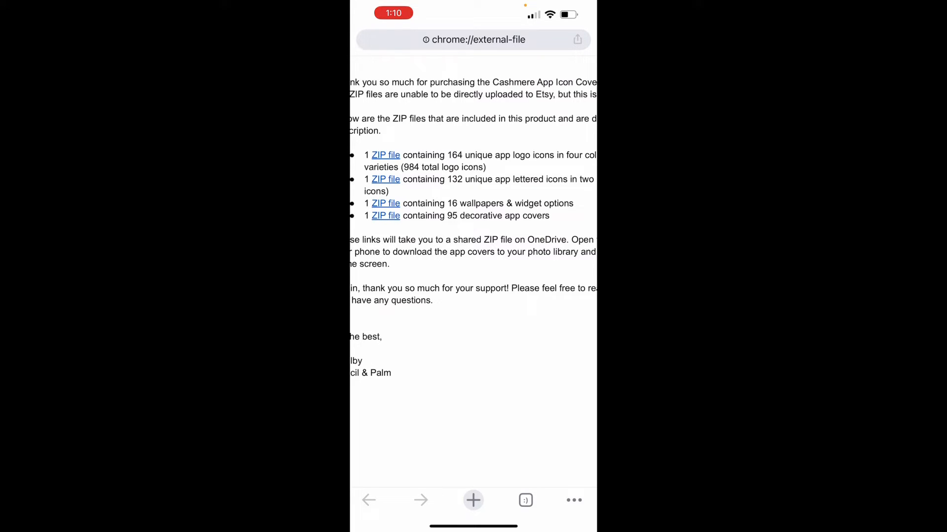
# Follow the PDF's ZIP link to OneDrive, download the icon covers archive, and open it in Downloads
pyautogui.click(385, 154)
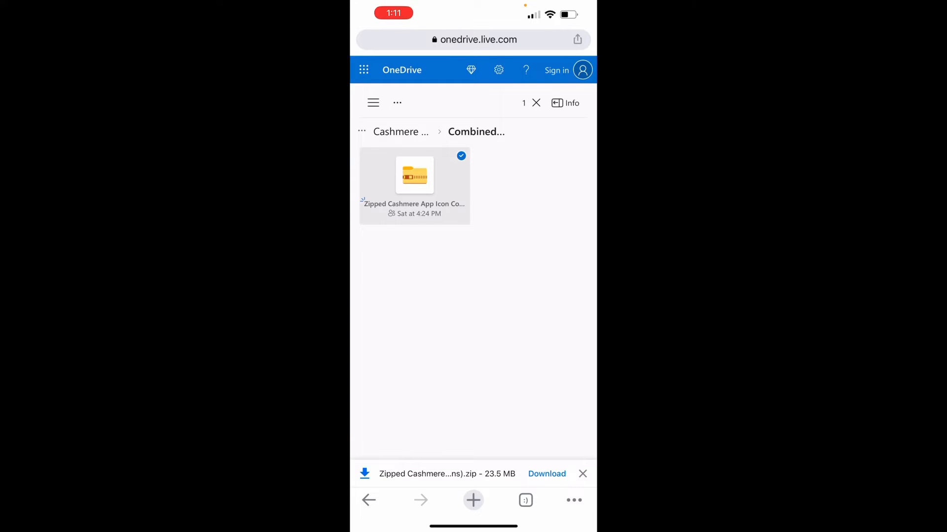
pyautogui.click(546, 474)
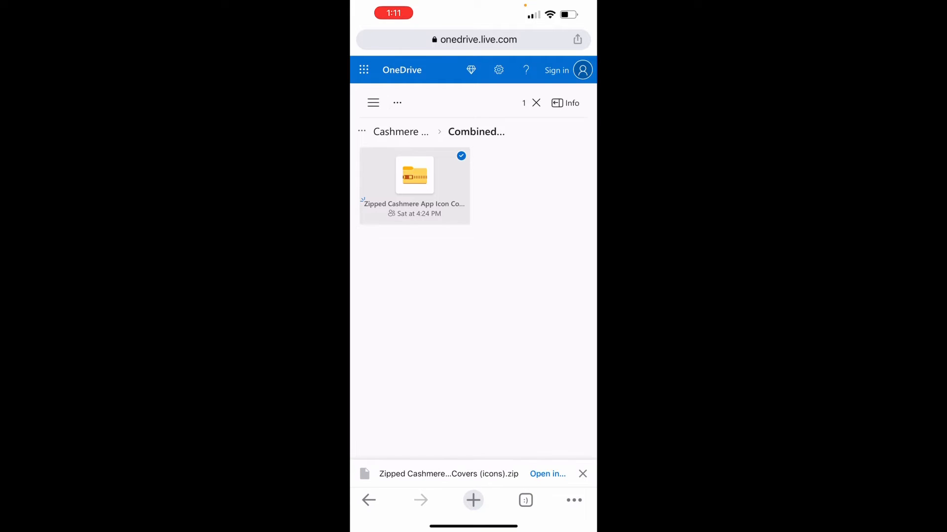
pyautogui.click(546, 474)
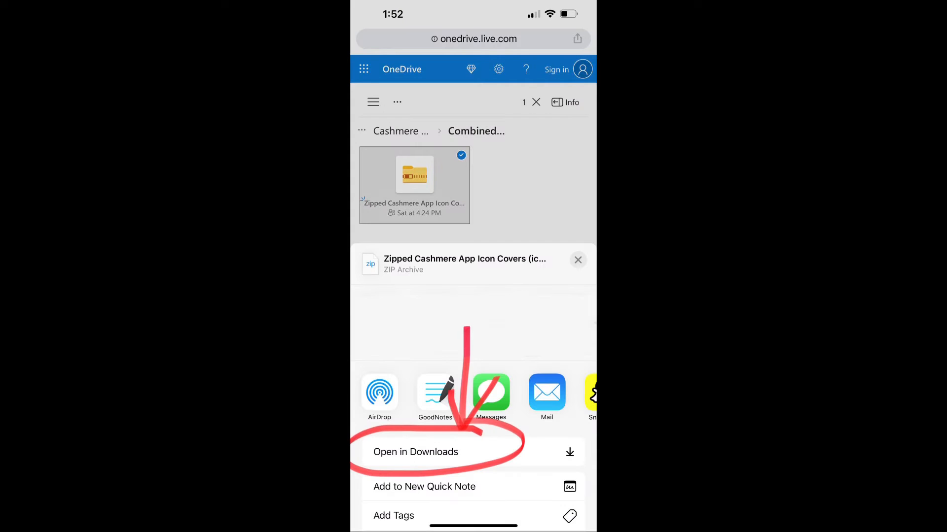
pyautogui.click(416, 452)
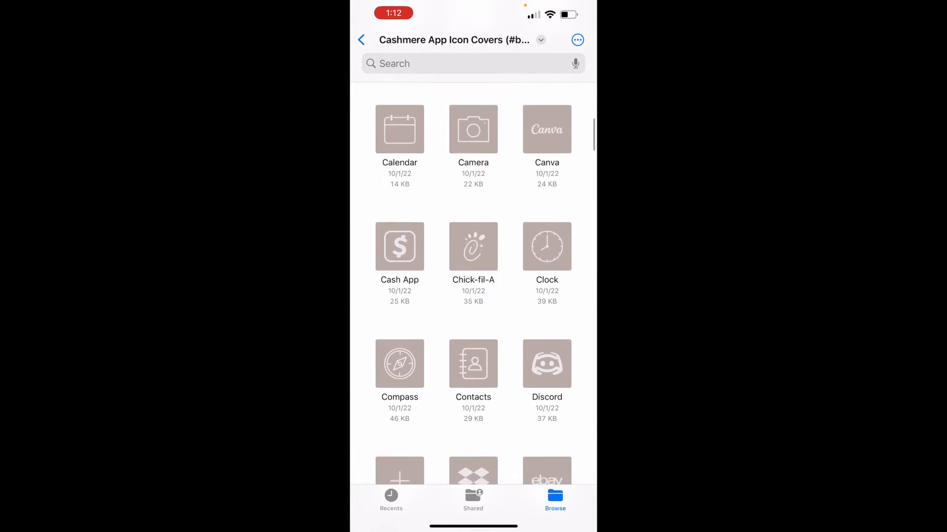
# Browse the Cashmere App Icon Covers folder down and back up to the Airbnb icons
pyautogui.scroll(-3)
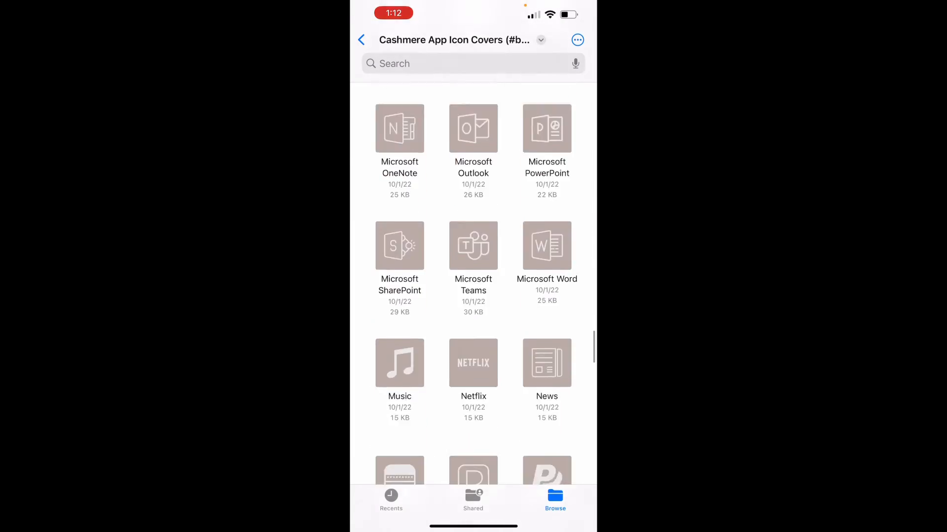
pyautogui.scroll(-3)
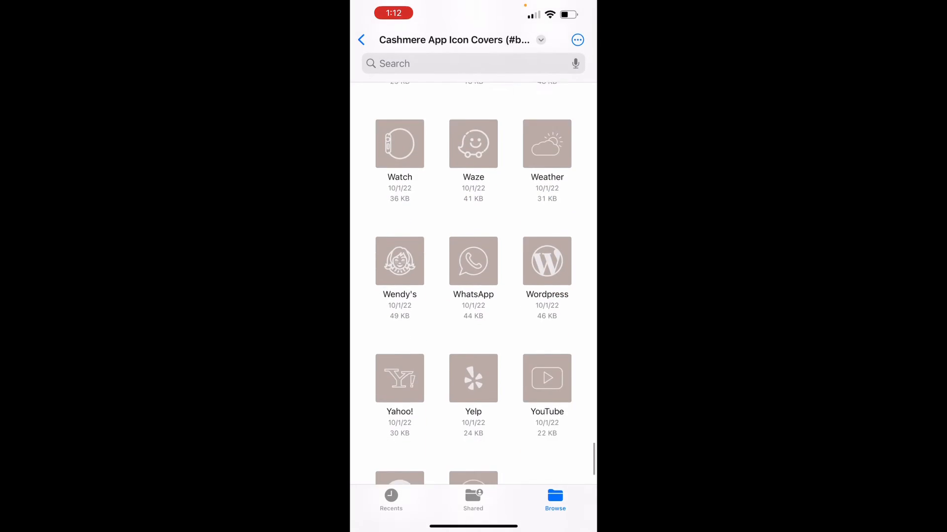
pyautogui.scroll(3)
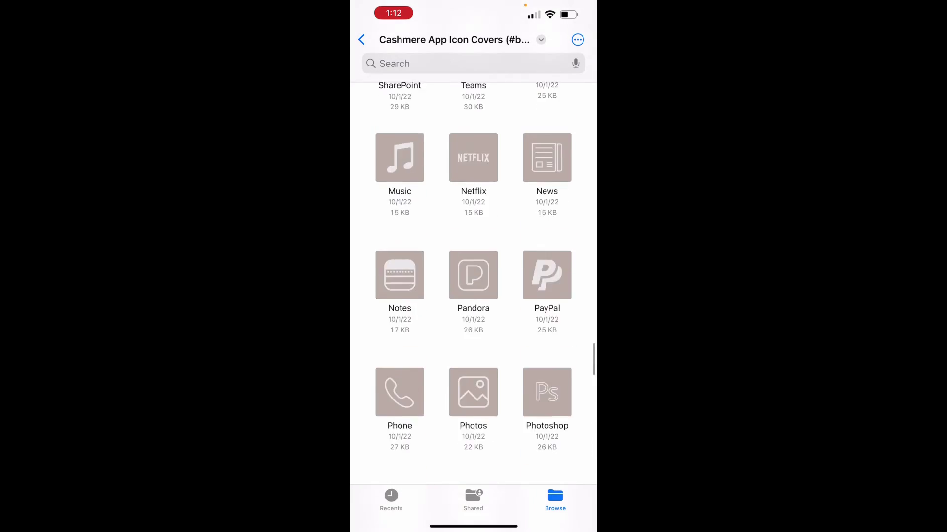
pyautogui.scroll(3)
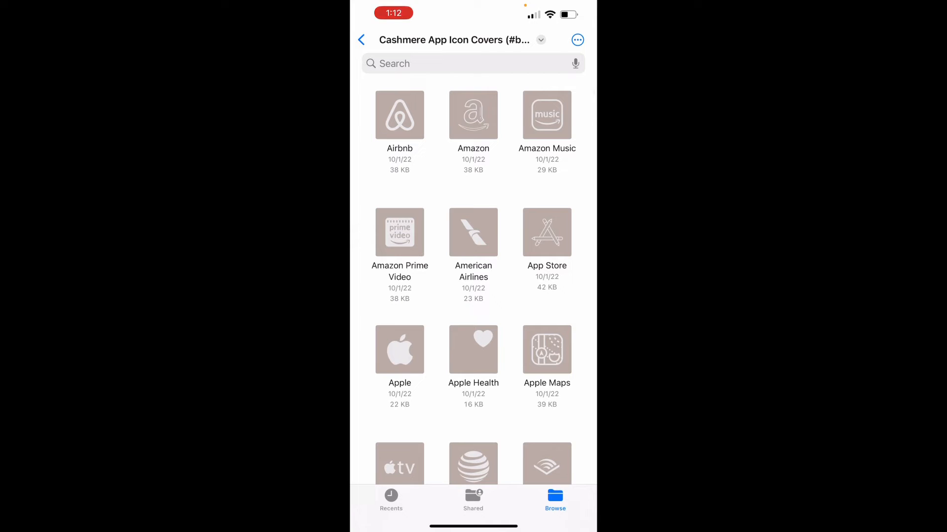
pyautogui.click(577, 40)
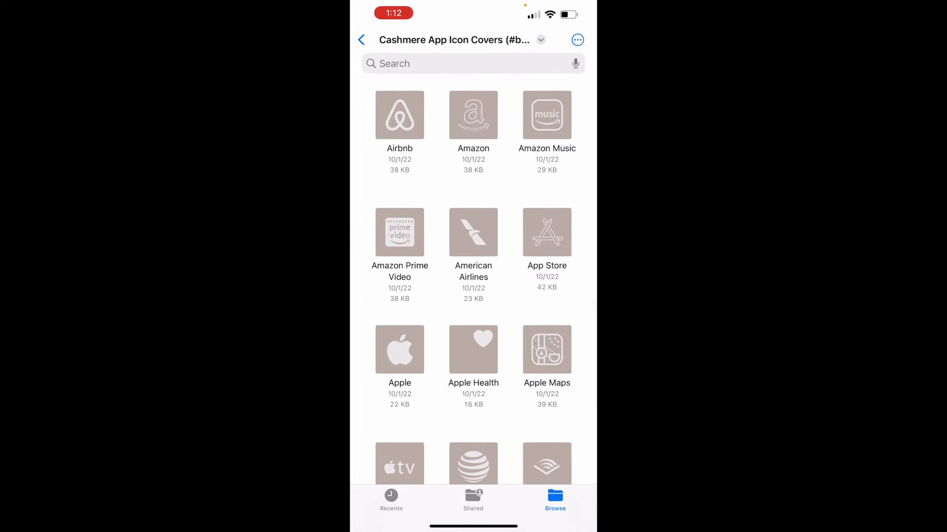
# Enter selection mode and check 23 beige icons, Amazon Prime Video through Discord, skipping Bumble
pyautogui.click(576, 40)
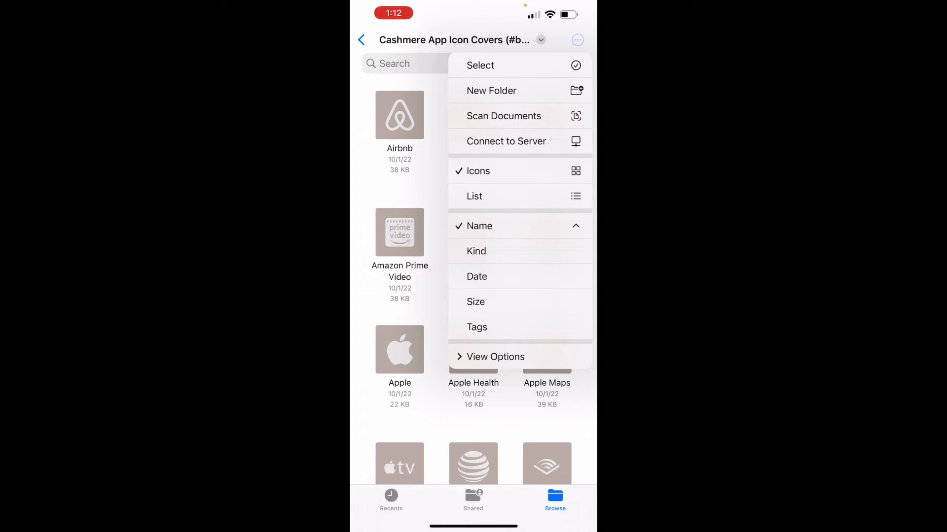
pyautogui.click(479, 65)
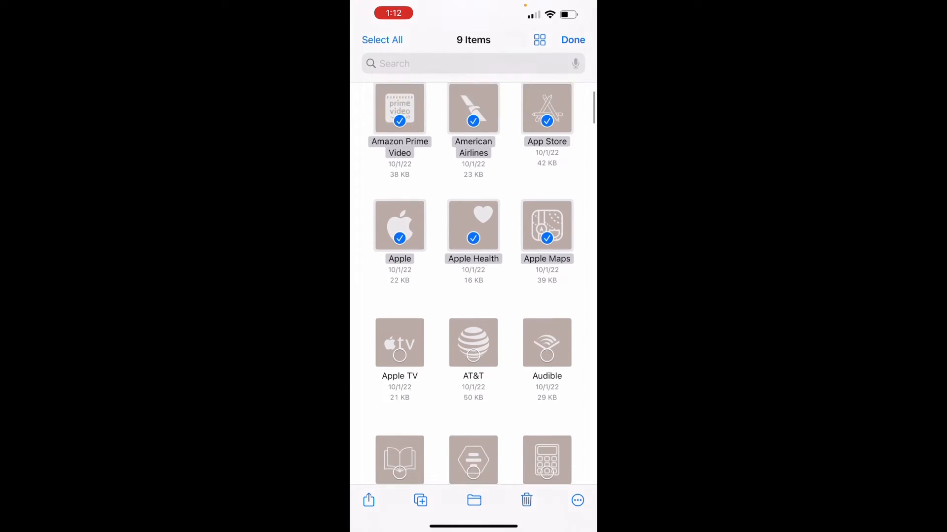
pyautogui.scroll(-3)
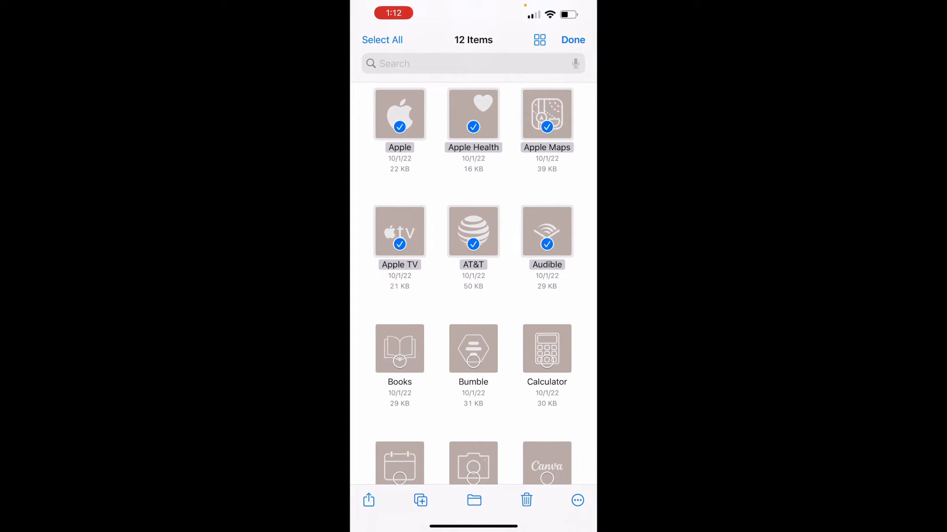
pyautogui.click(399, 348)
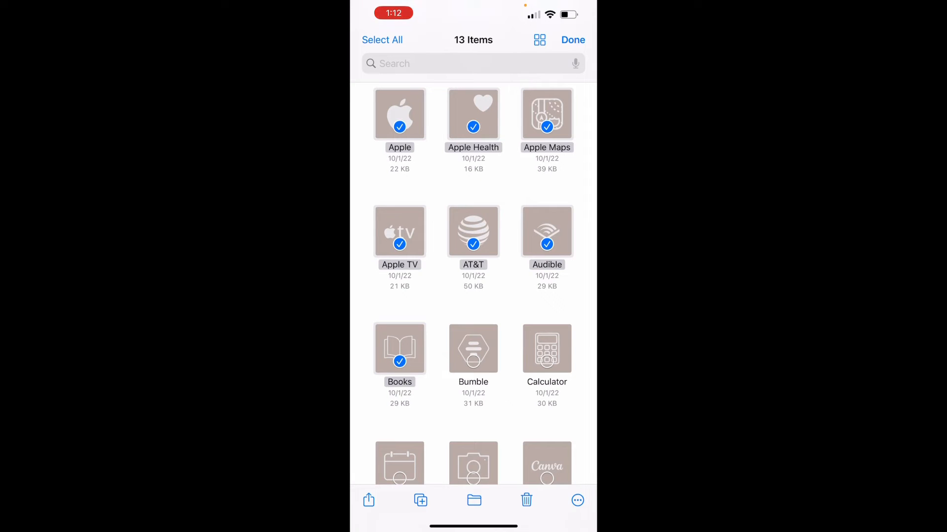
pyautogui.click(546, 348)
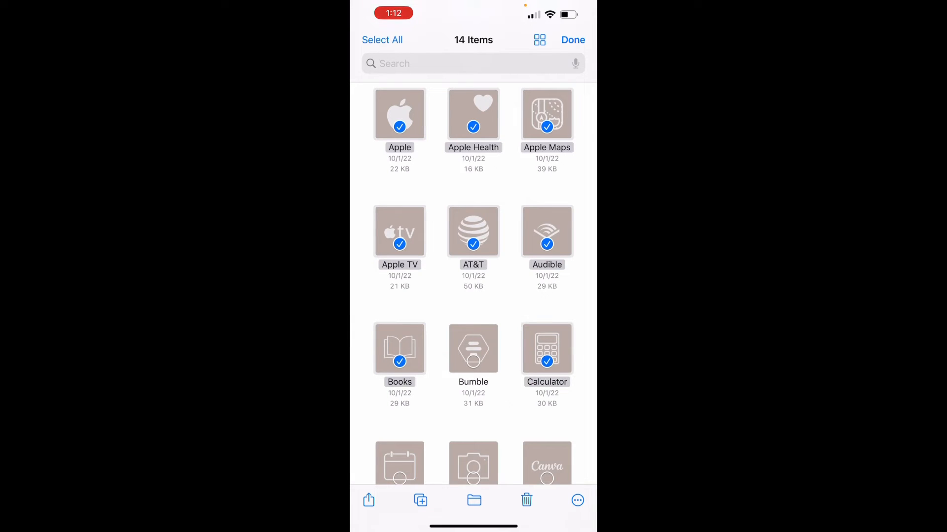
pyautogui.scroll(-3)
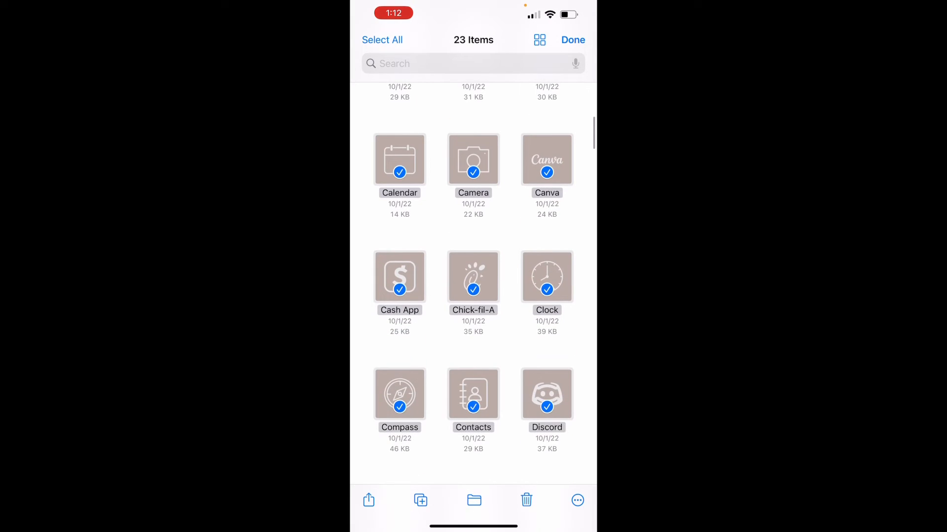
pyautogui.scroll(-3)
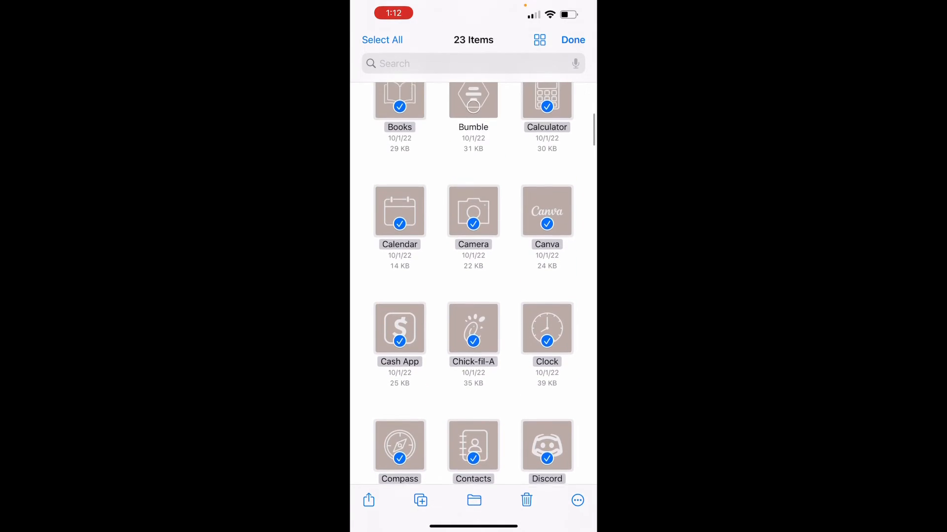
pyautogui.scroll(-3)
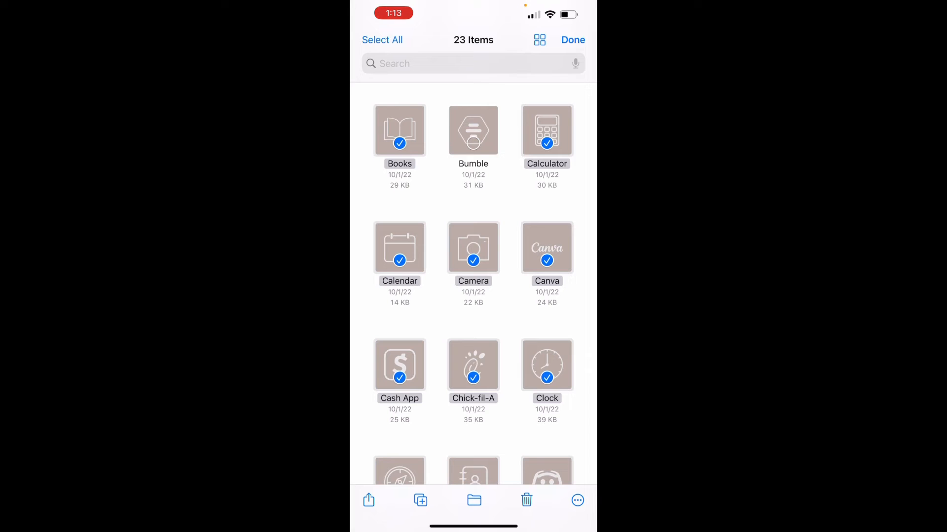
# Share the 23 selected icons and choose Save 23 Images
pyautogui.click(368, 500)
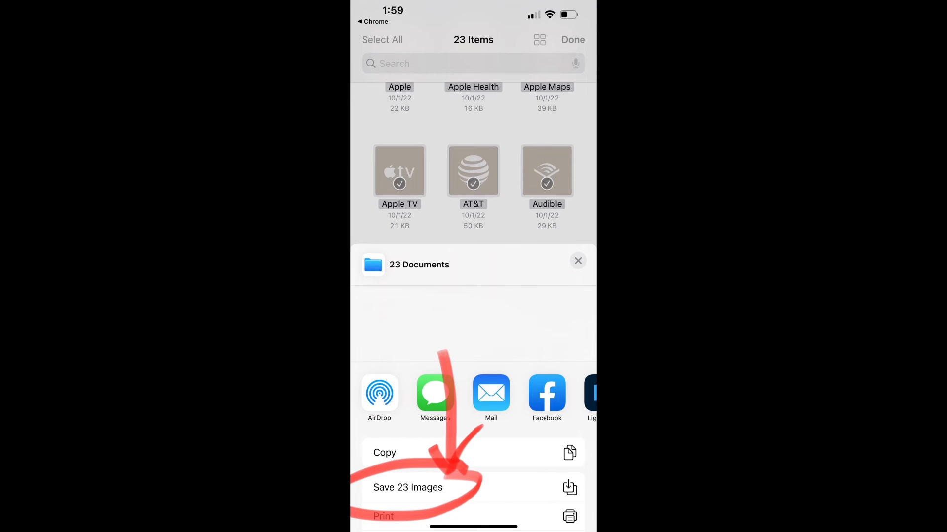
pyautogui.click(407, 488)
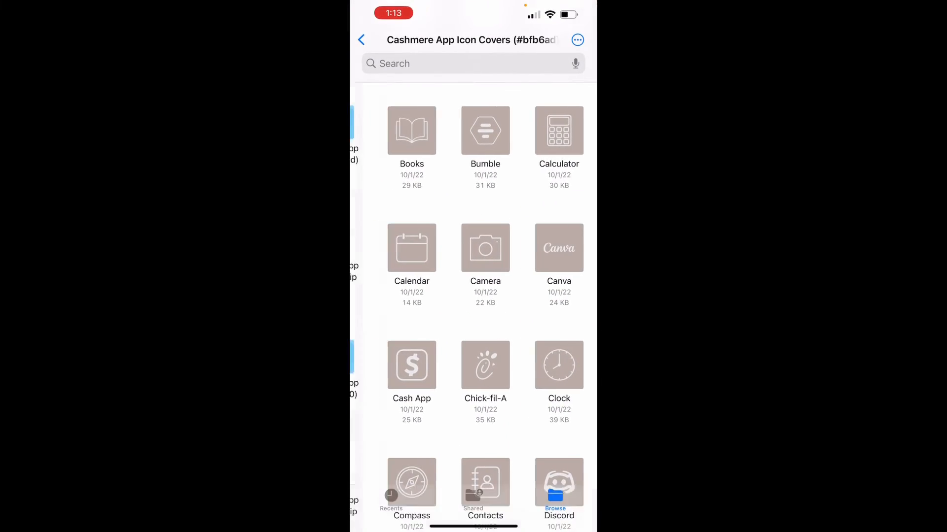
# Select 12 grey icon covers, save them as images, and return to the Zipped Cashmere folder
pyautogui.click(361, 40)
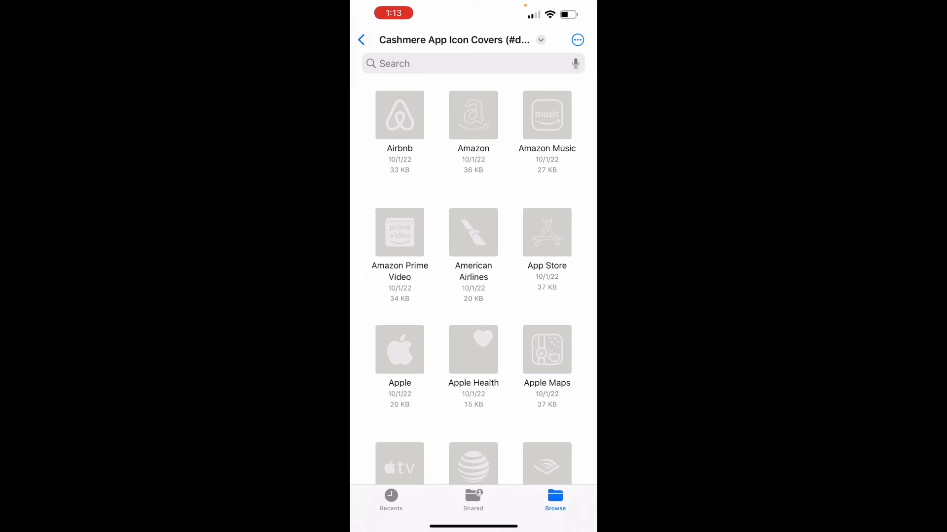
pyautogui.click(576, 40)
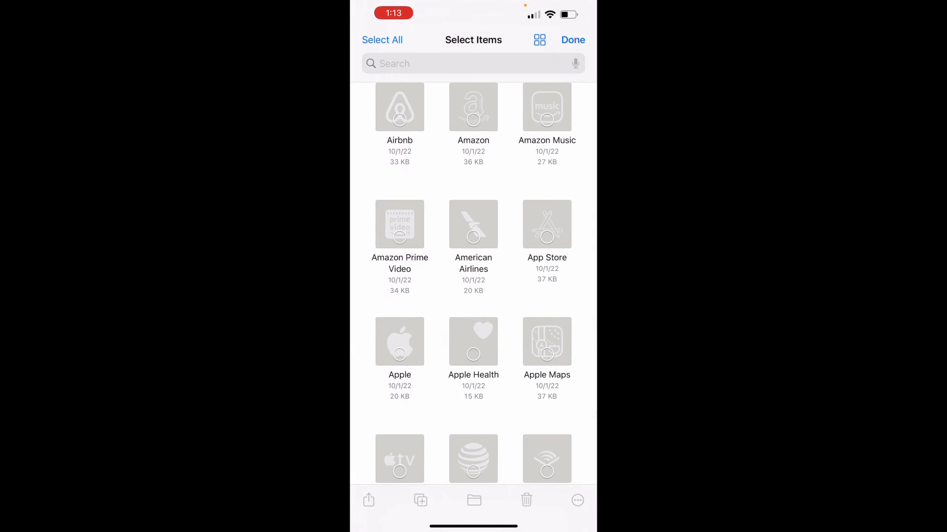
pyautogui.click(382, 39)
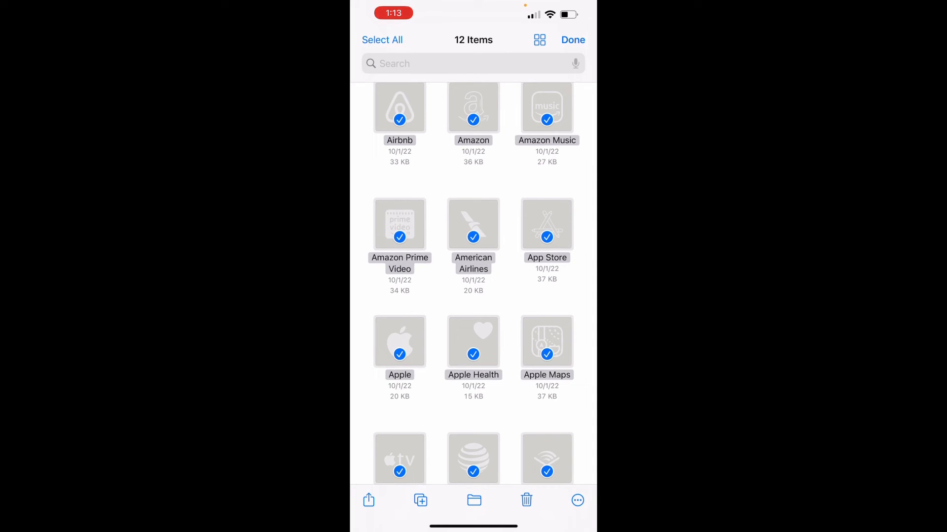
pyautogui.click(368, 499)
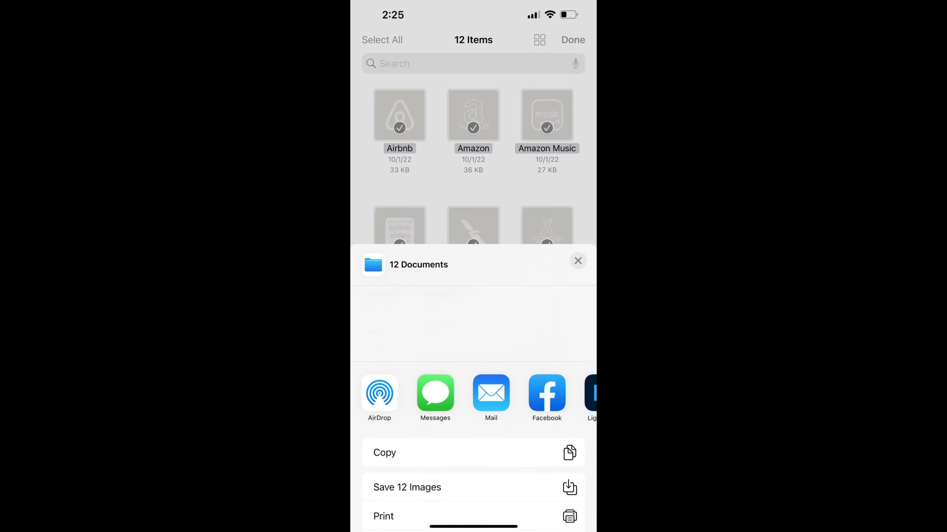
pyautogui.click(577, 261)
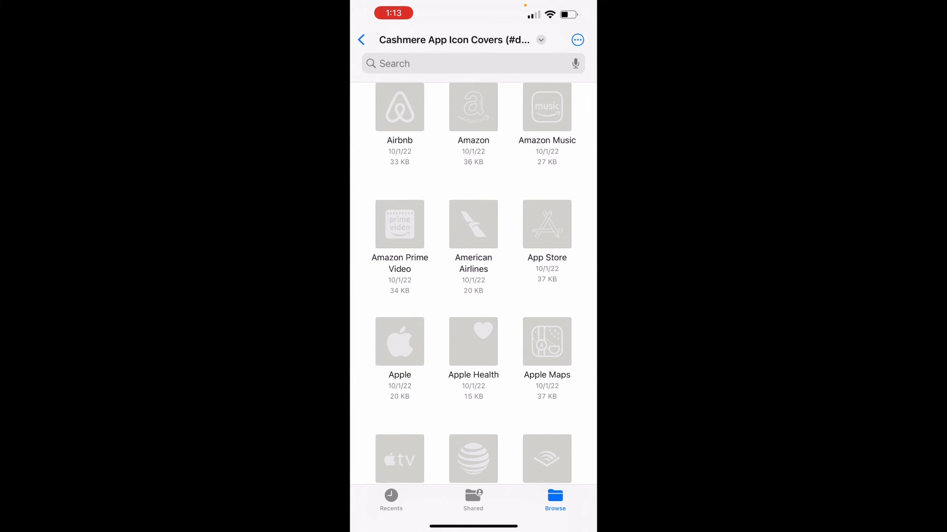
pyautogui.click(361, 40)
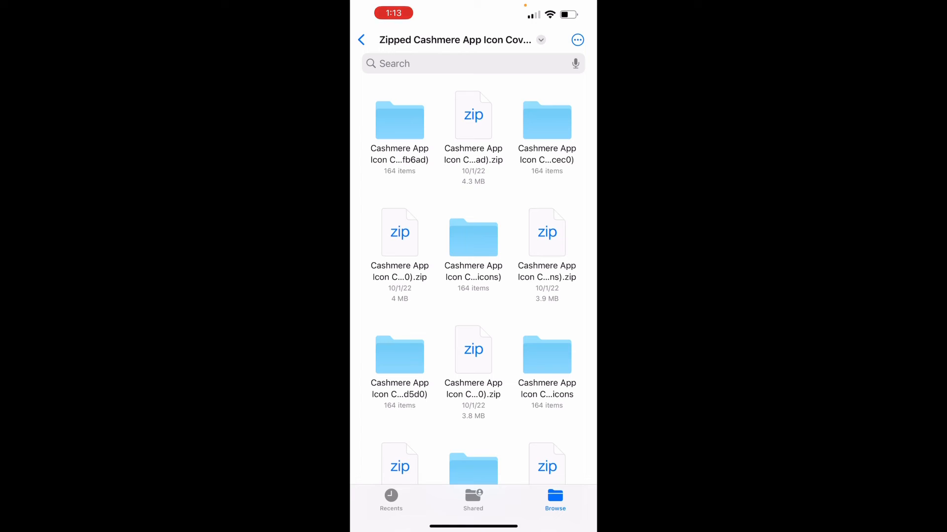
# Follow the shared wallpaper pack link in OneDrive, raising the Open in Browser? alert
pyautogui.click(361, 40)
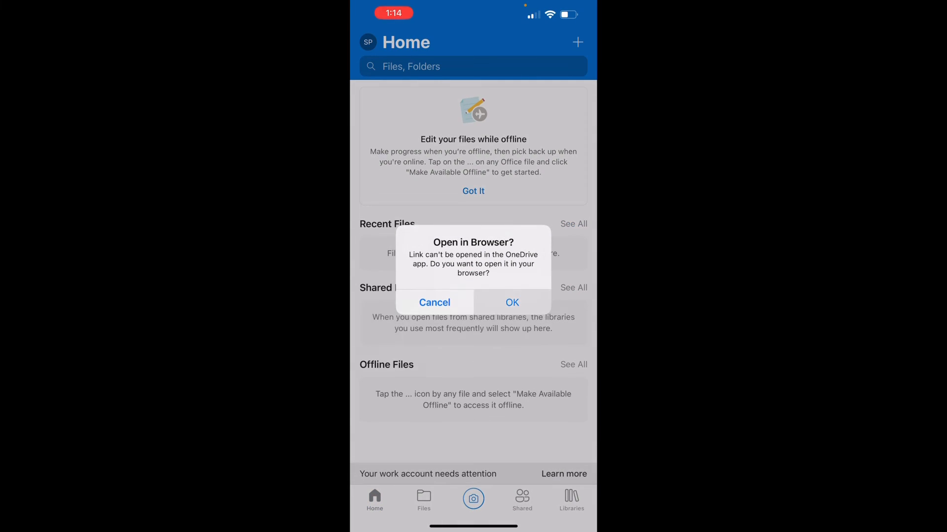
# Download the 40.3 MB Cashmere Phone Wallpaper ZIP from OneDrive in Chrome and open it in Files
pyautogui.click(511, 303)
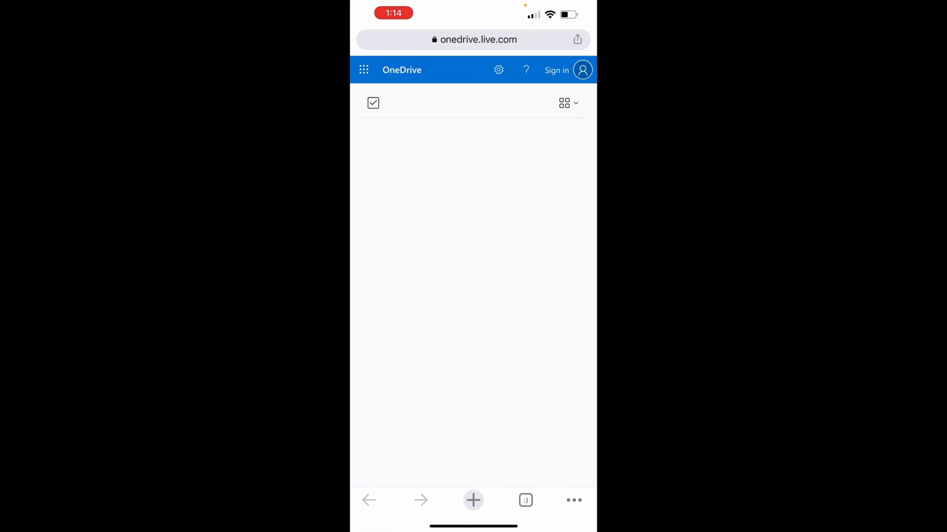
pyautogui.click(373, 103)
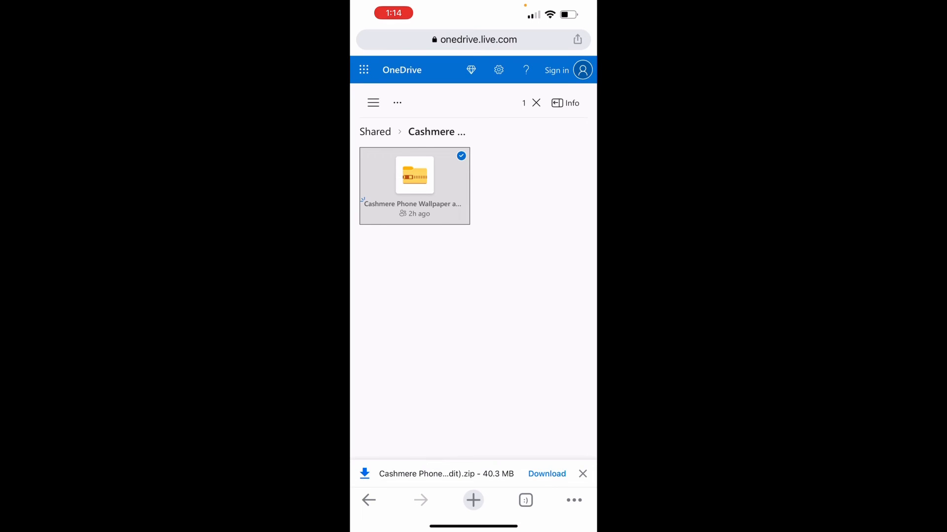
pyautogui.click(546, 474)
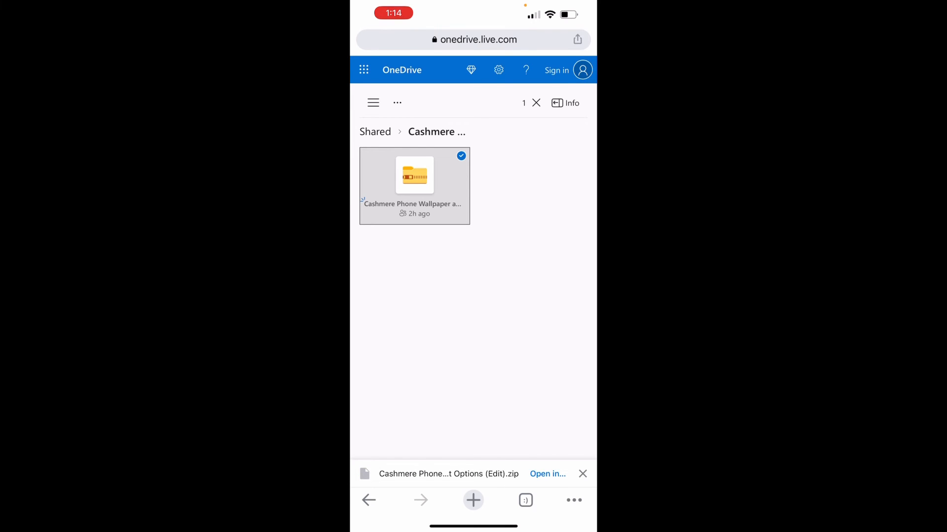
pyautogui.click(547, 473)
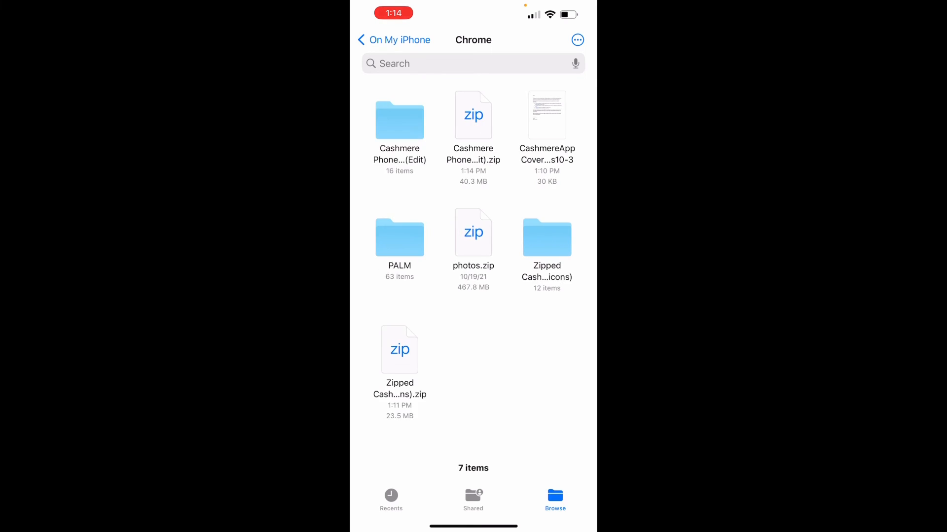
pyautogui.click(398, 120)
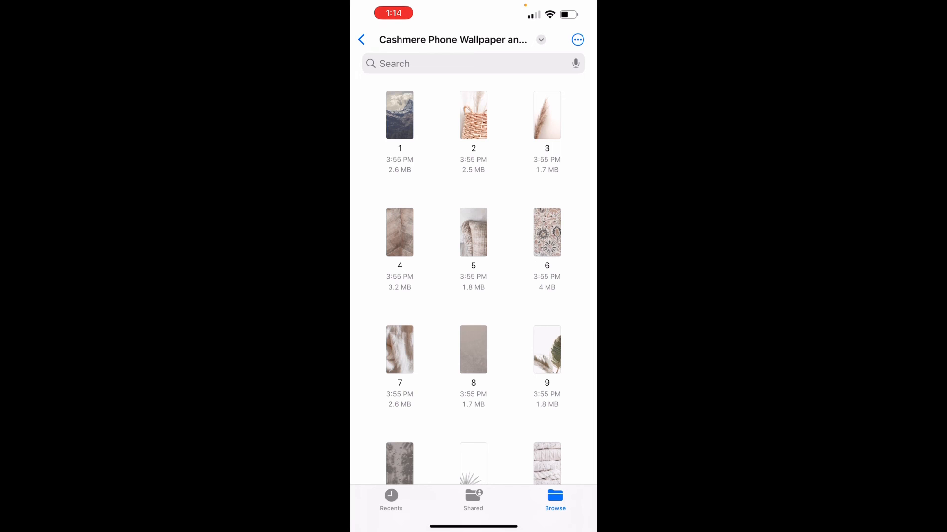
pyautogui.click(361, 40)
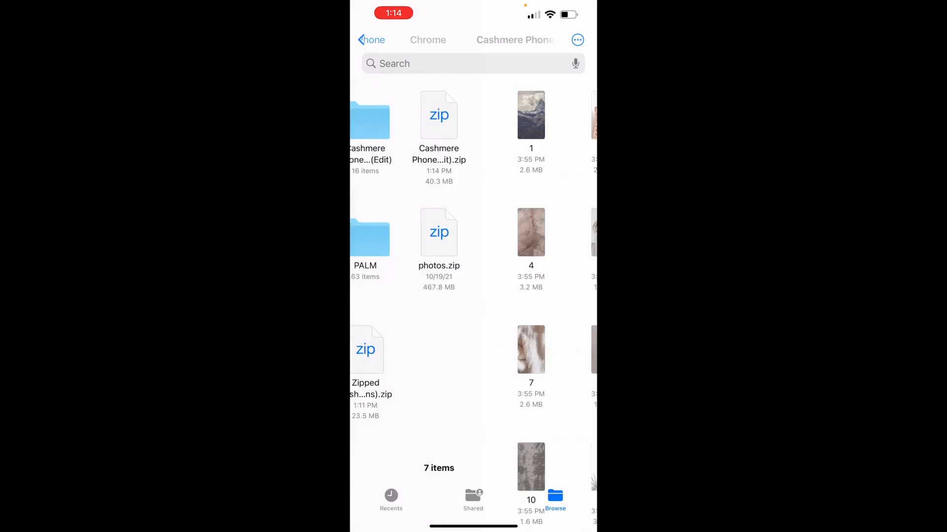